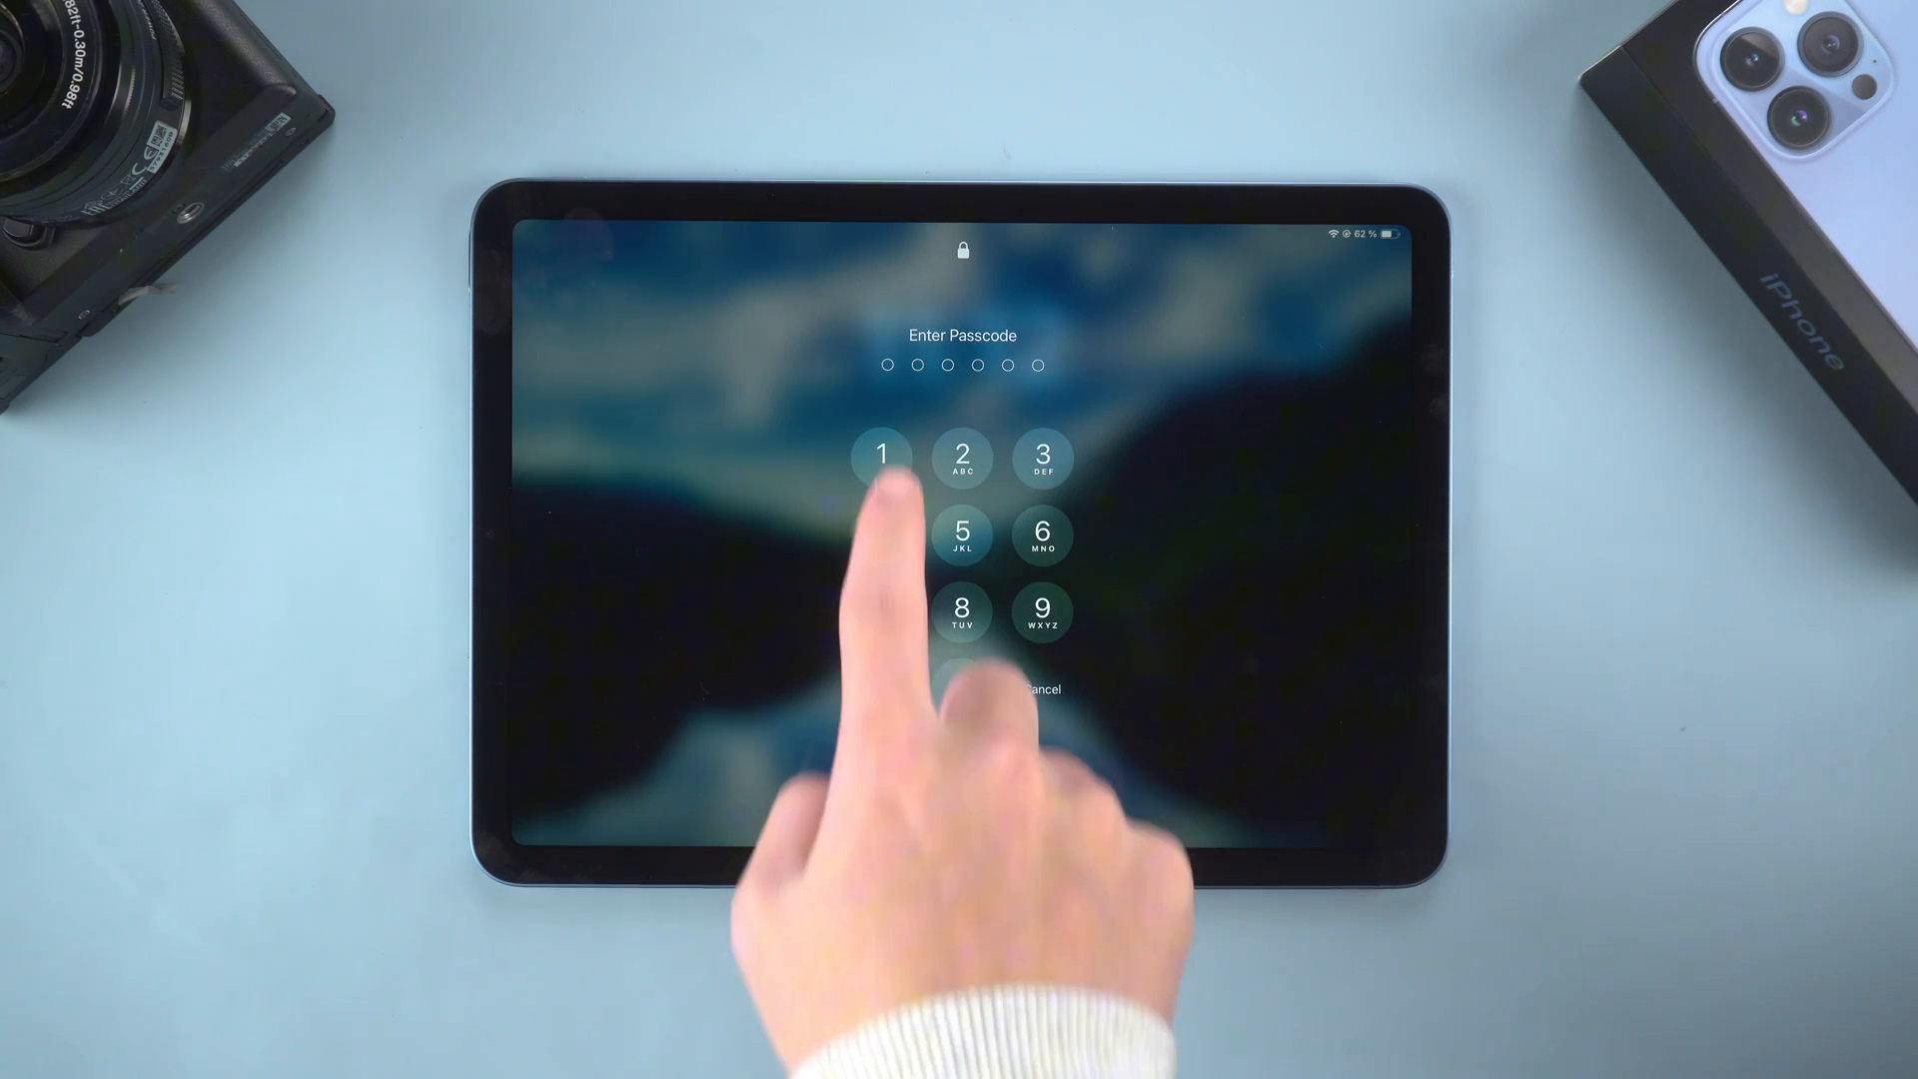
- Unlock the iPad with its passcode and return from About to General settings
click(883, 455)
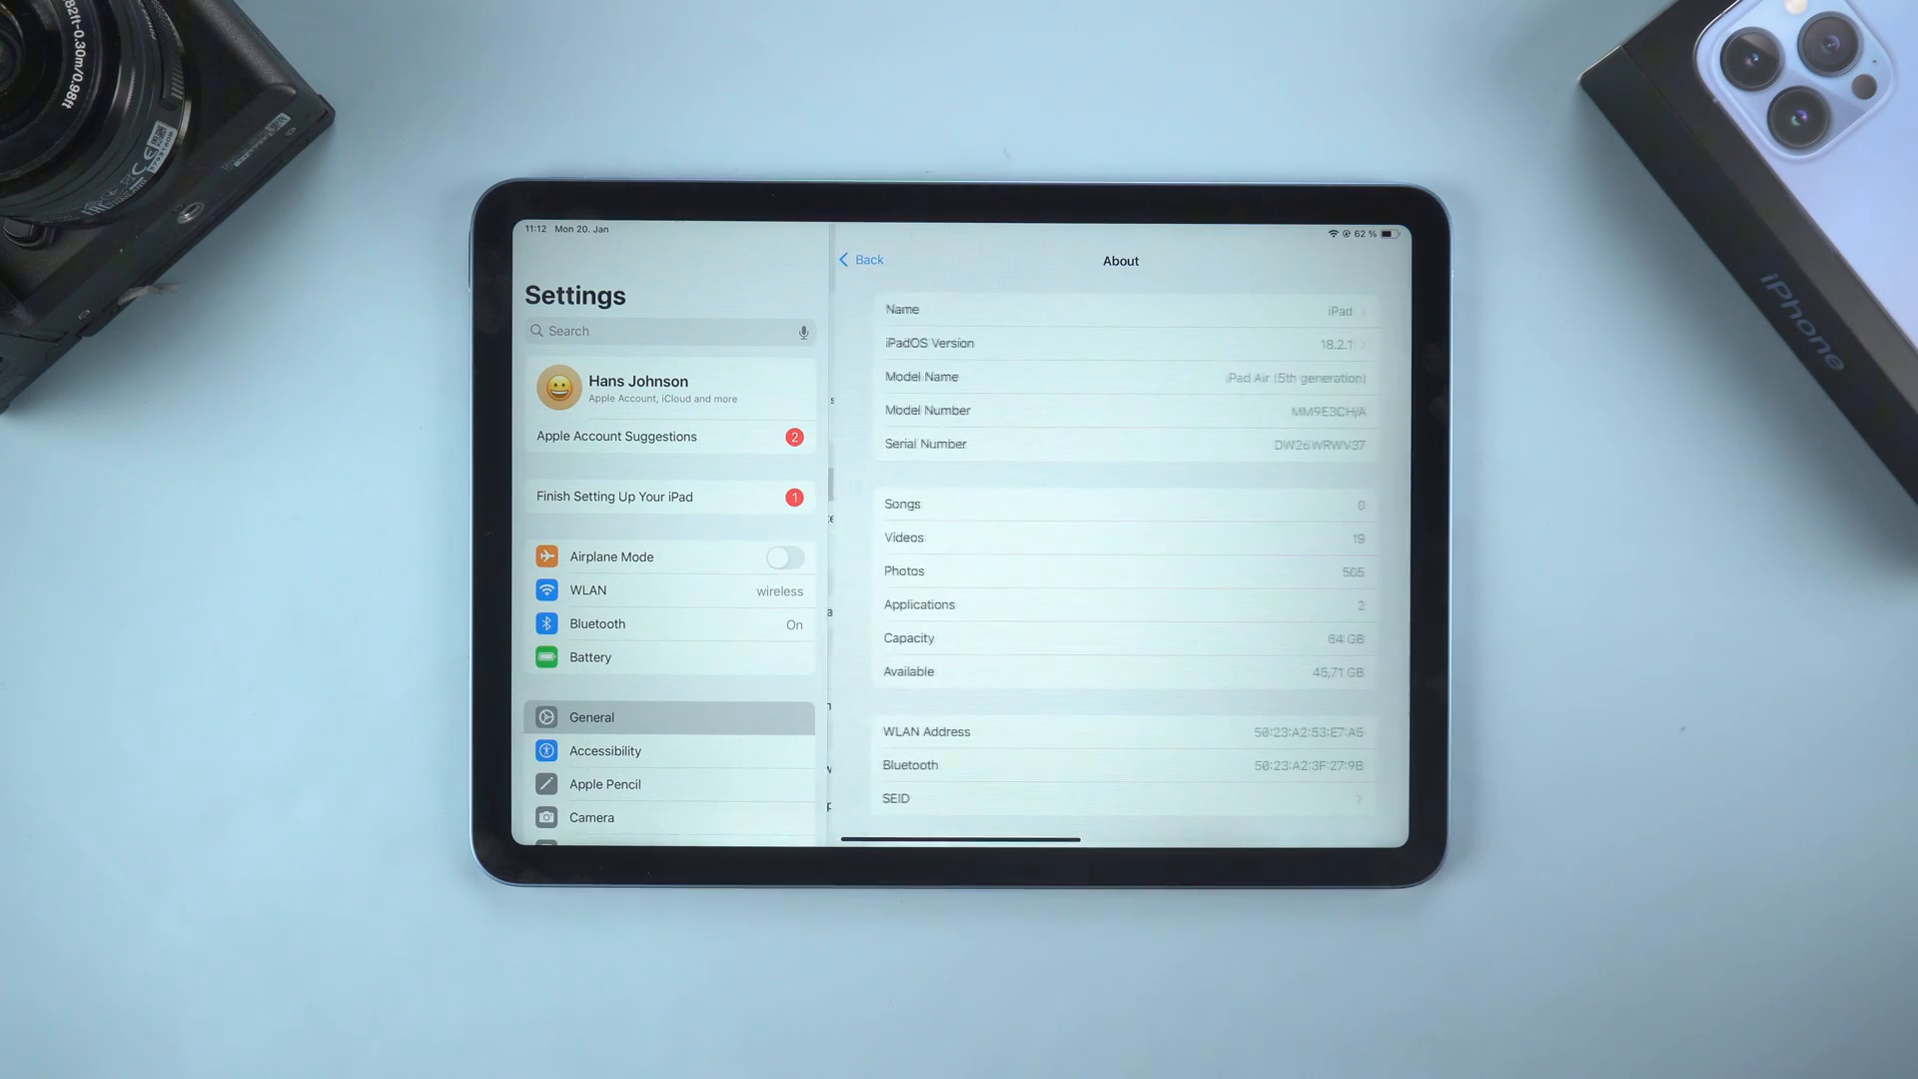
click(1121, 344)
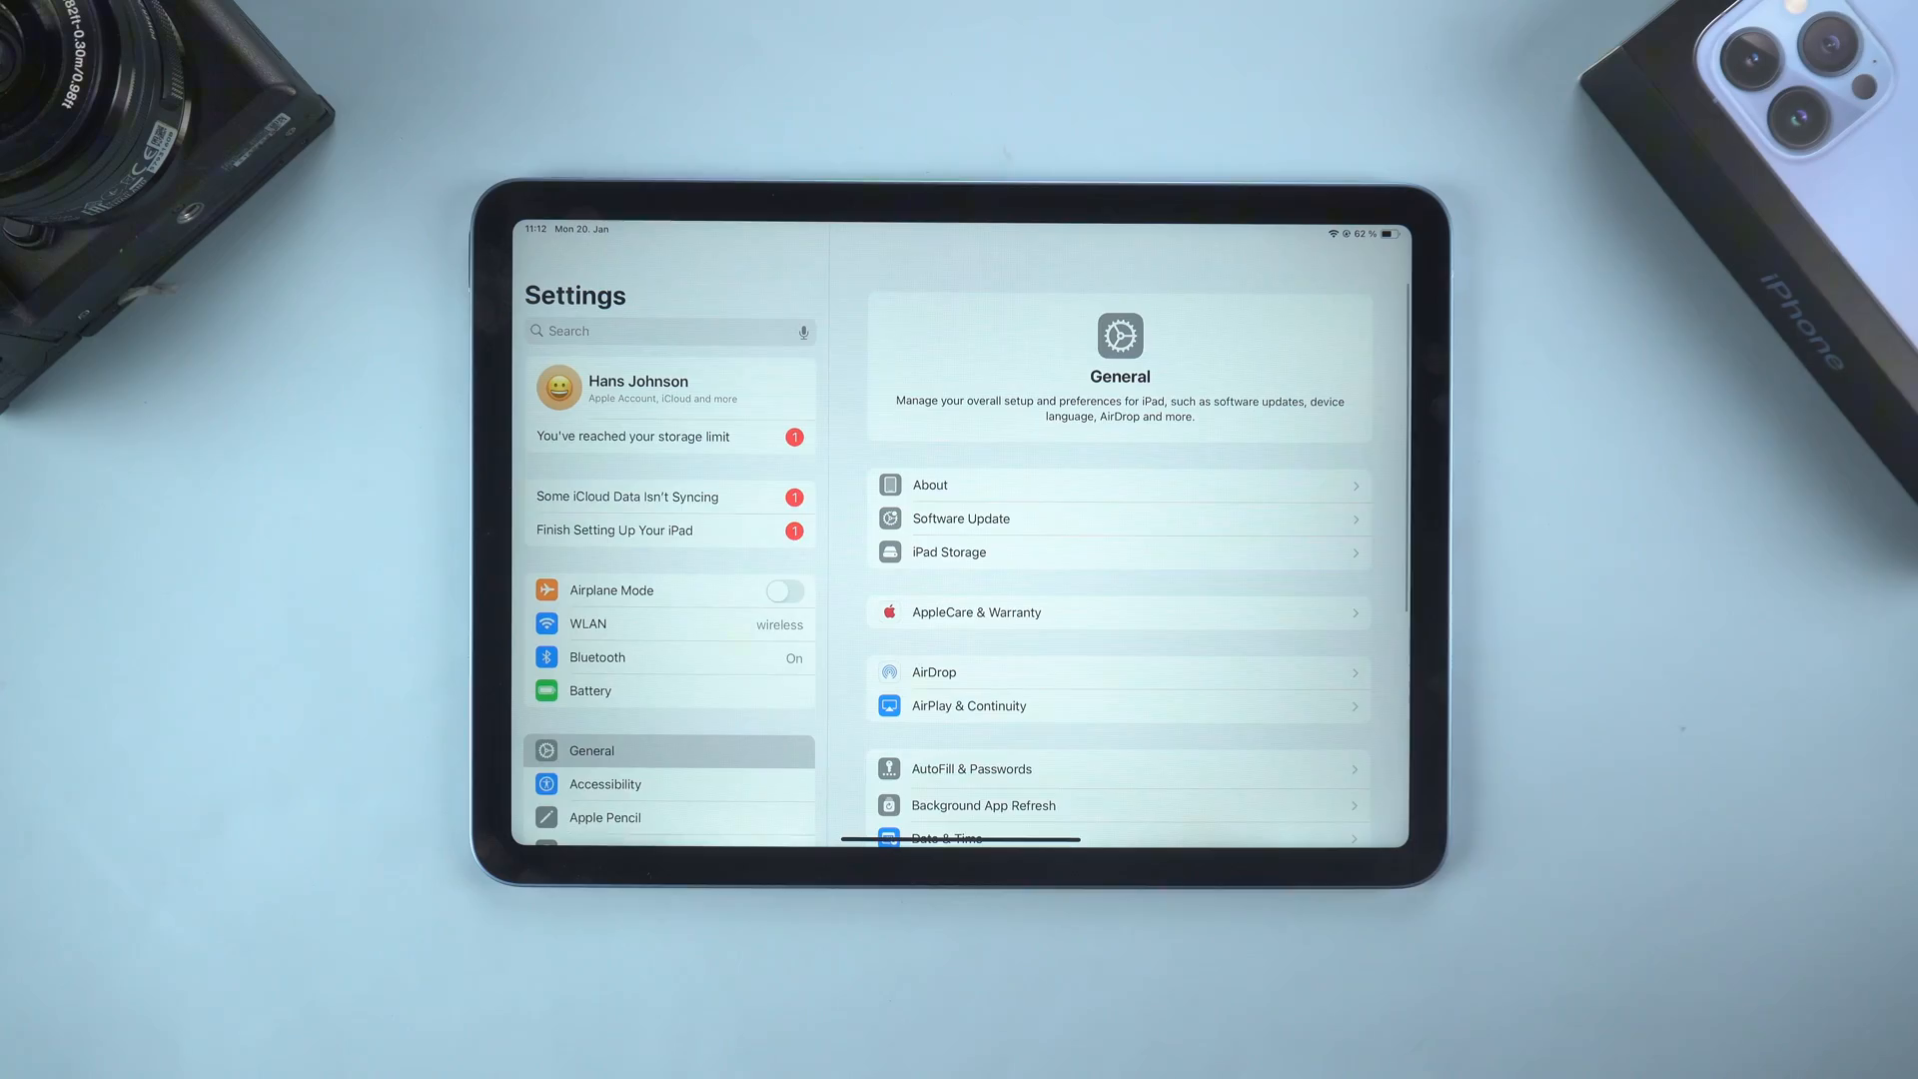
- Check Software Update under General for an available iOS 18 update
click(929, 483)
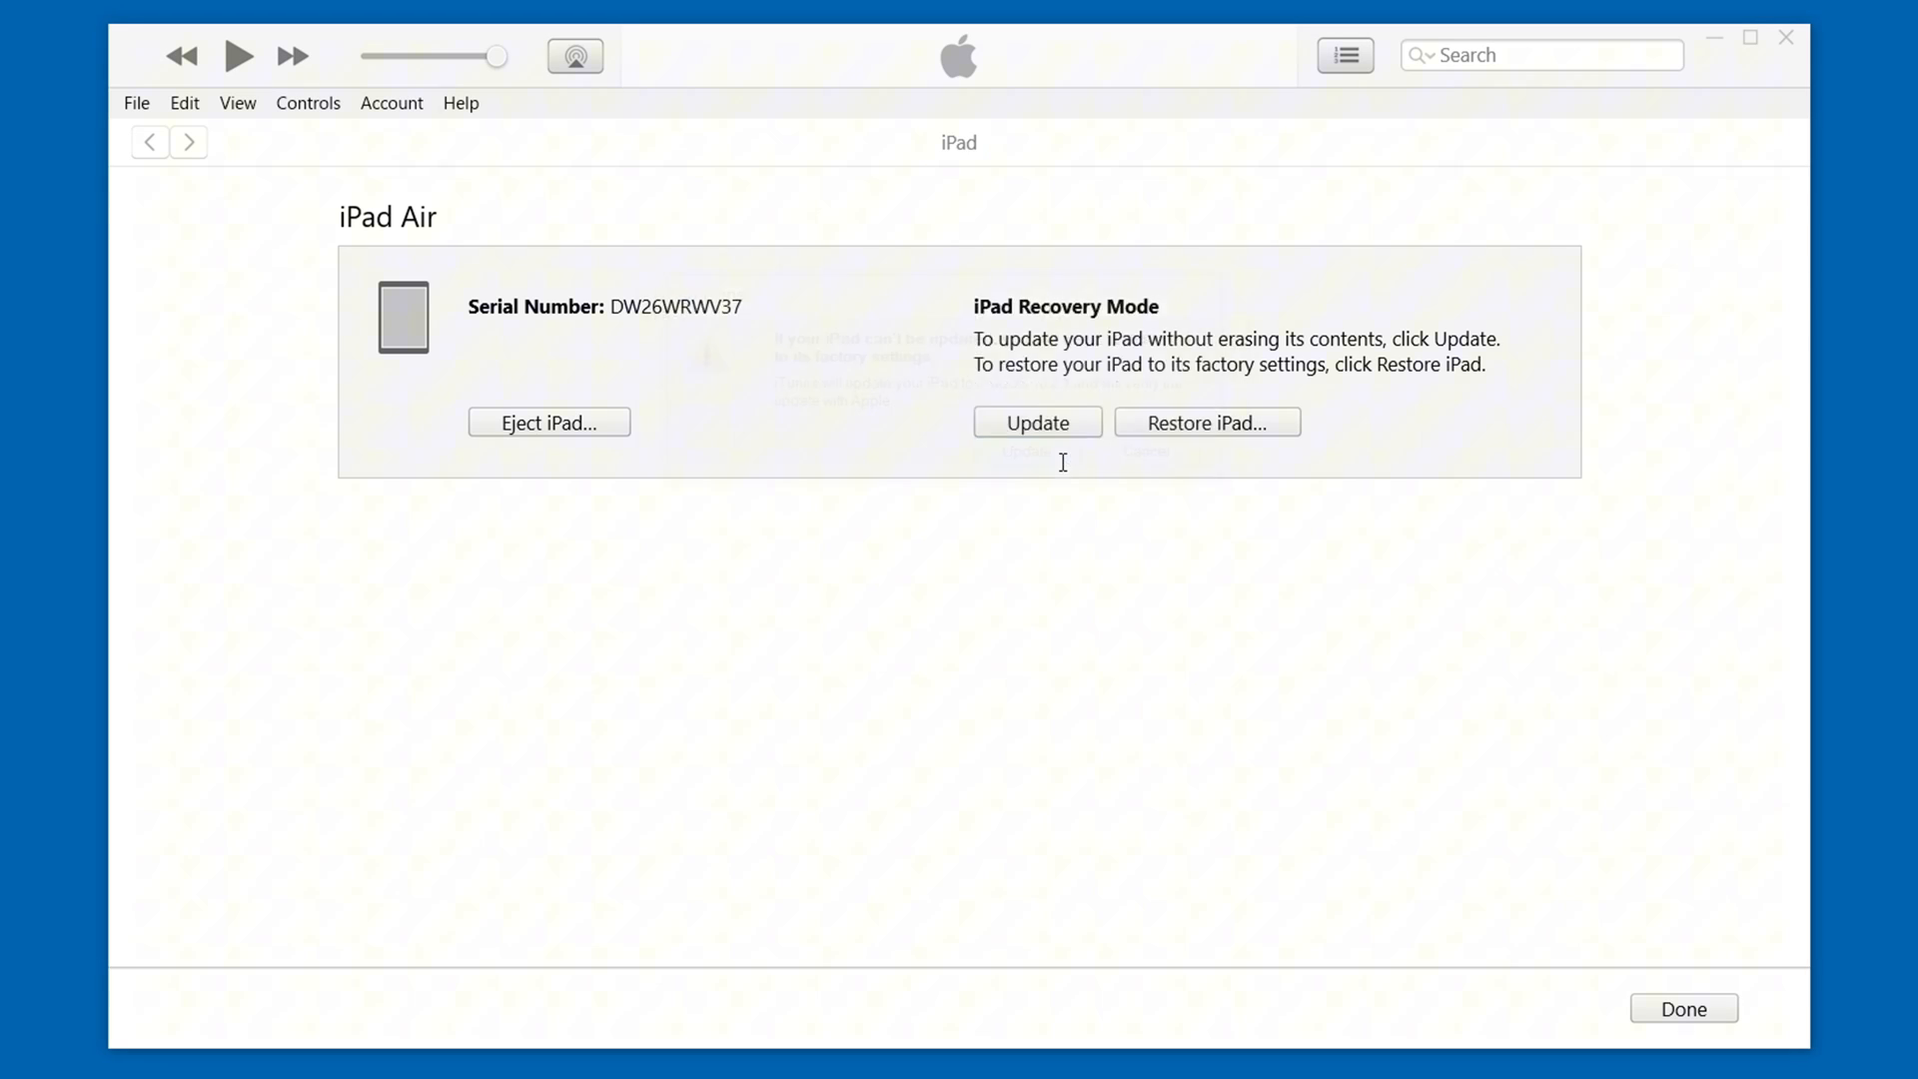
- Update the recovery-mode iPad in iTunes without erasing, and watch download progress
click(1037, 421)
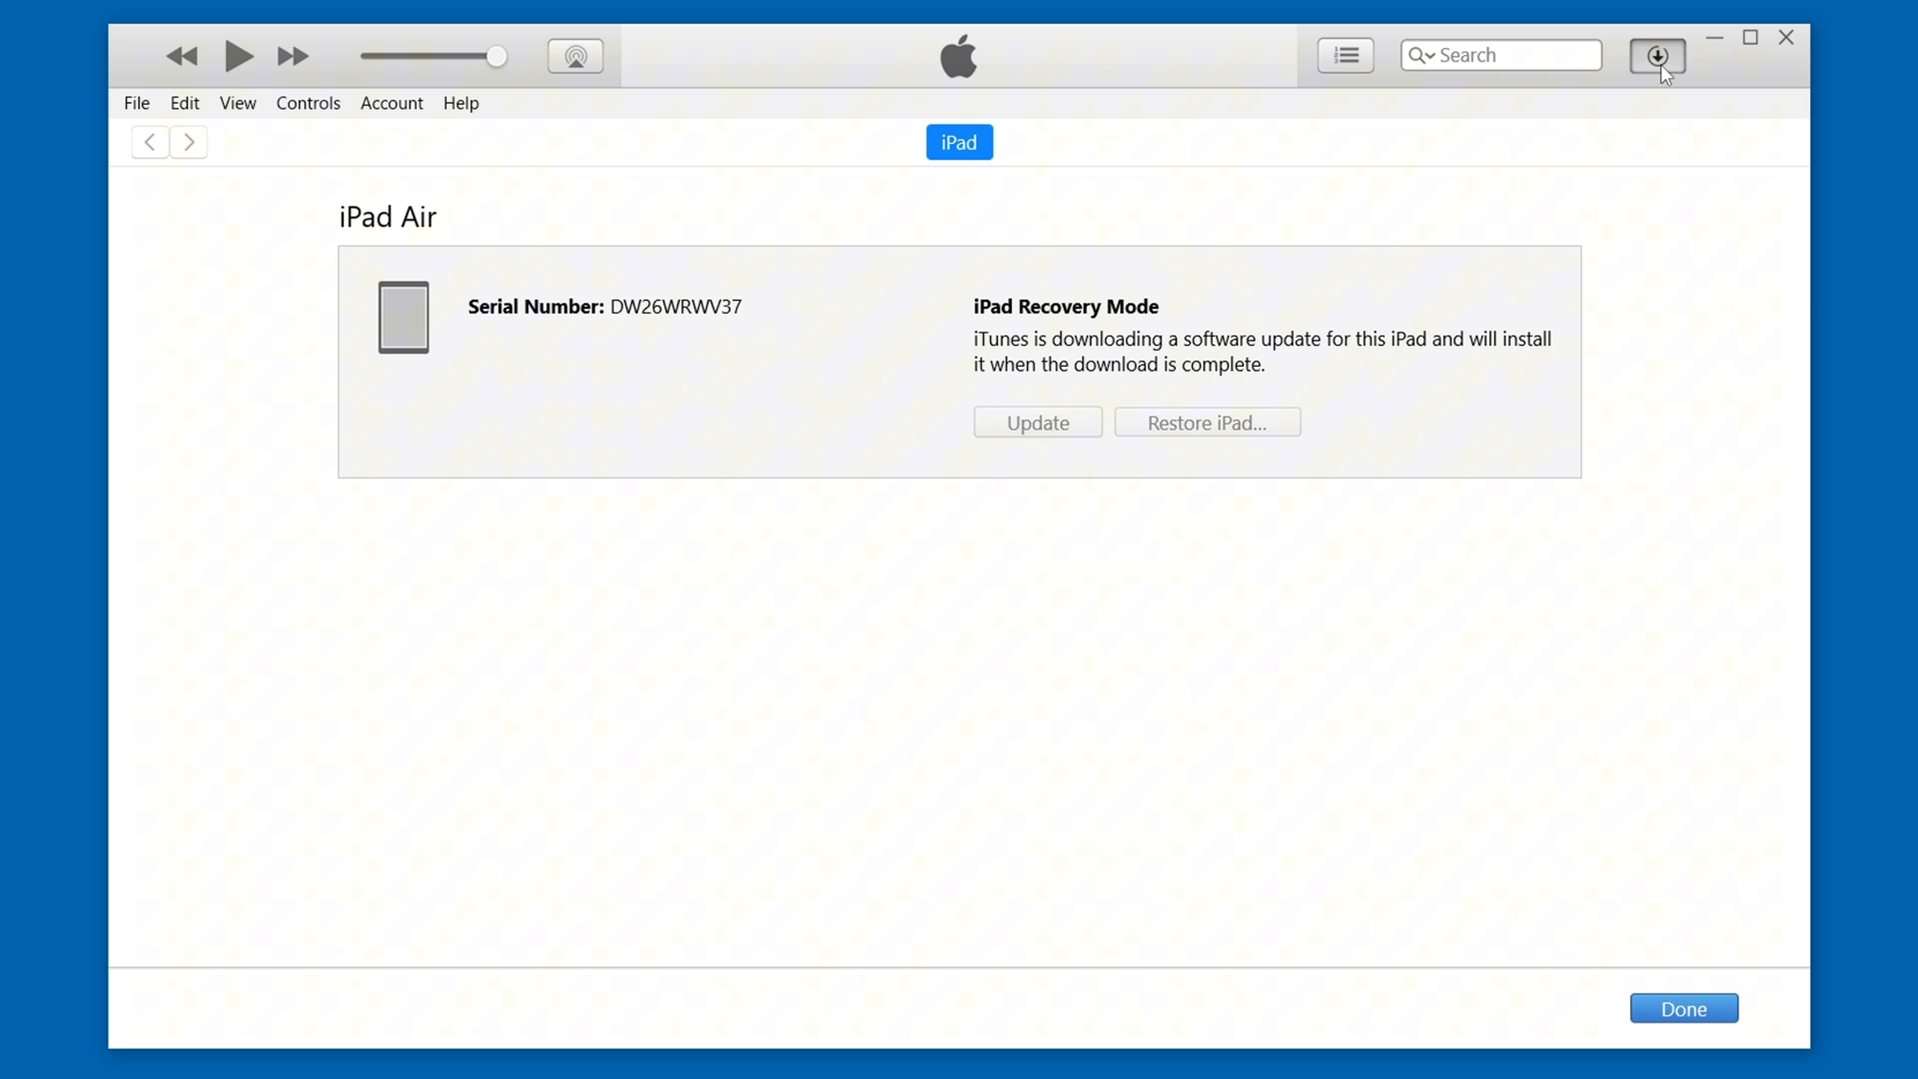
click(1656, 56)
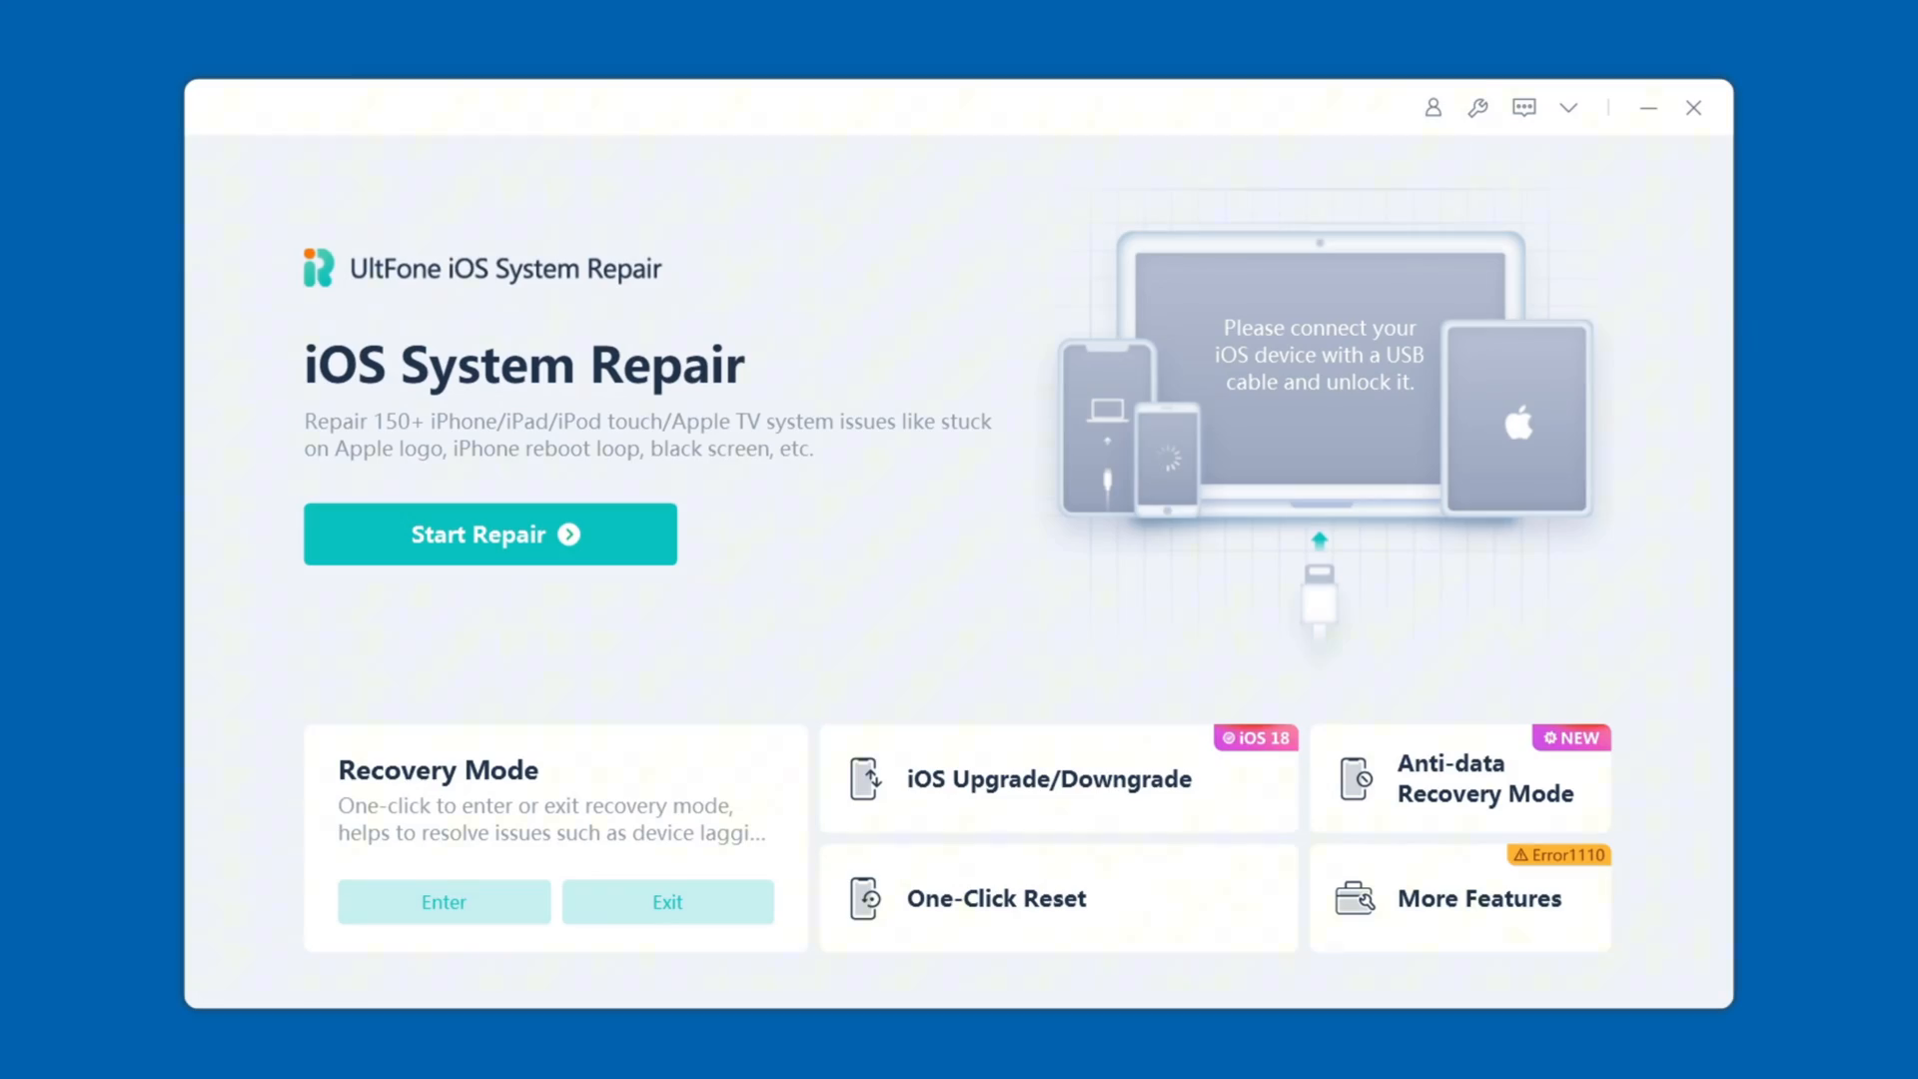
mouse_move(1251, 1071)
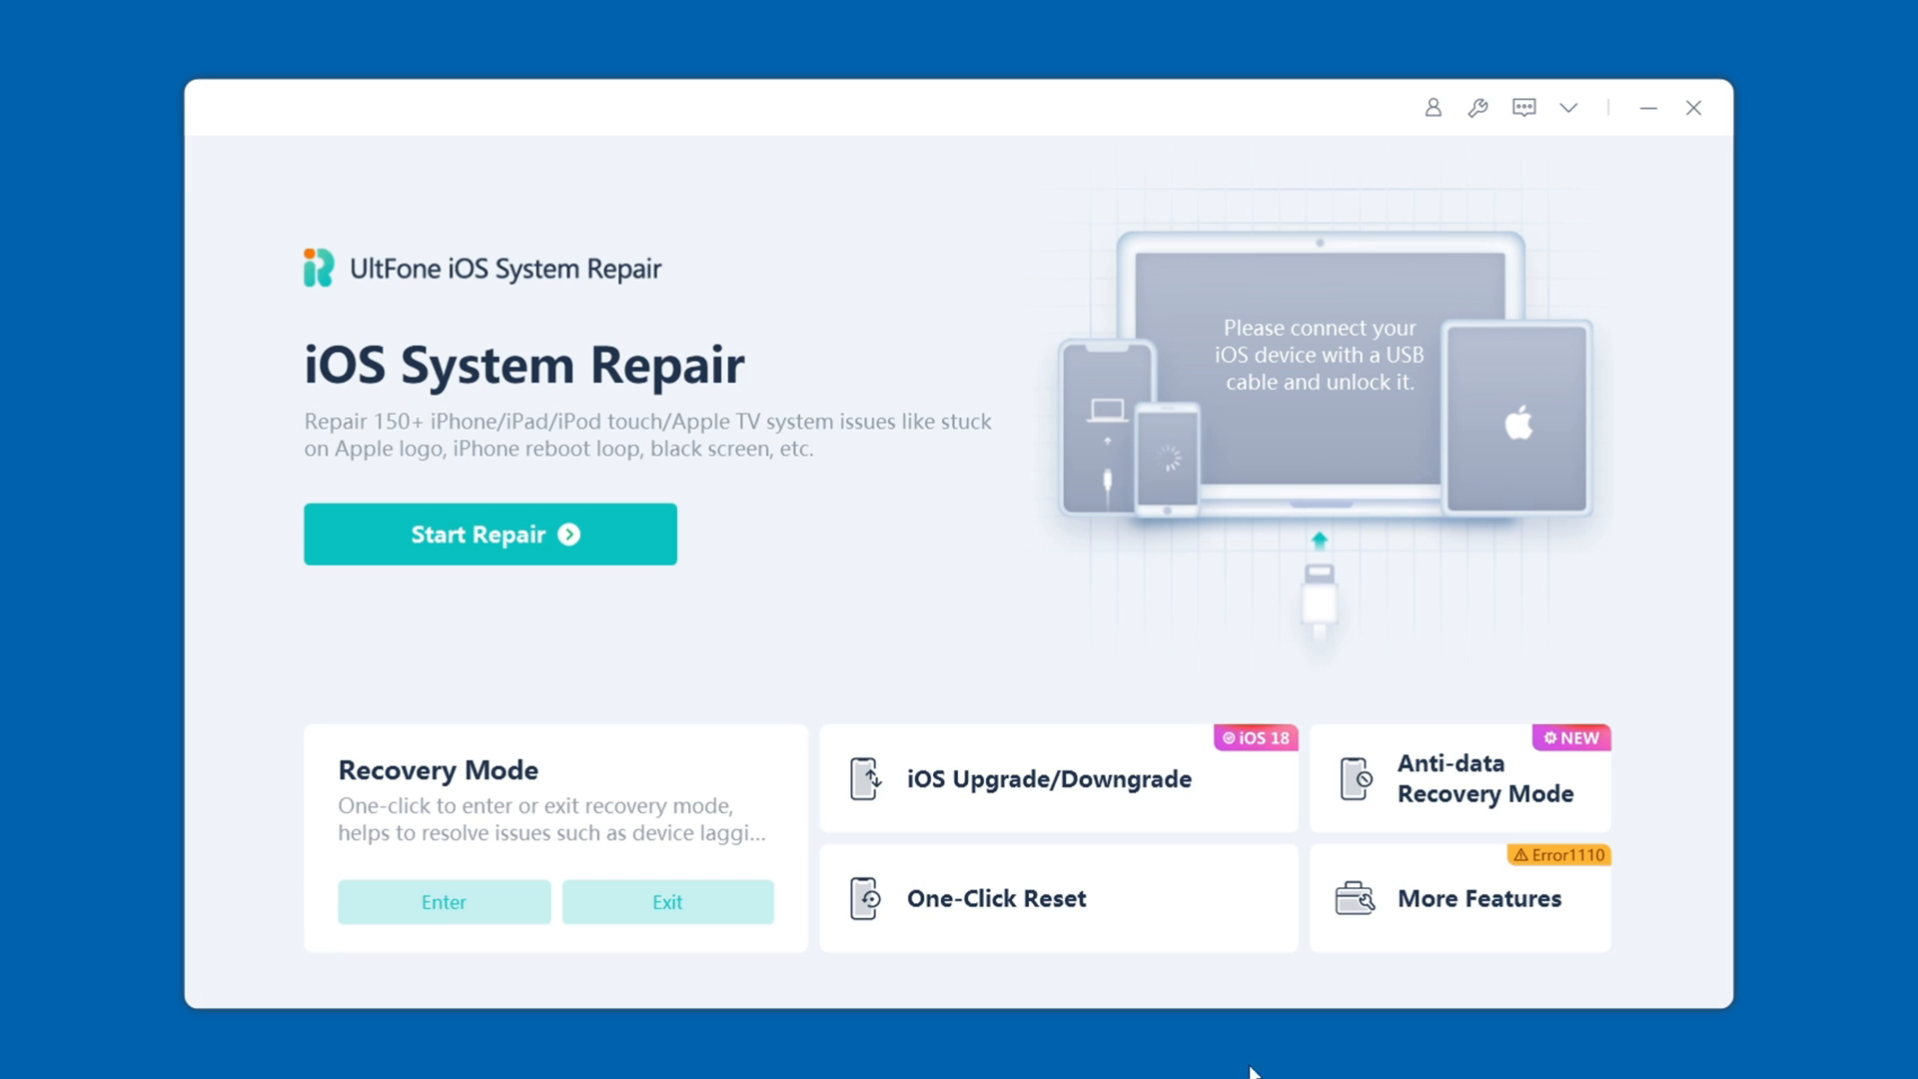
- Begin the iPad system repair from UltFone's home screen
click(489, 533)
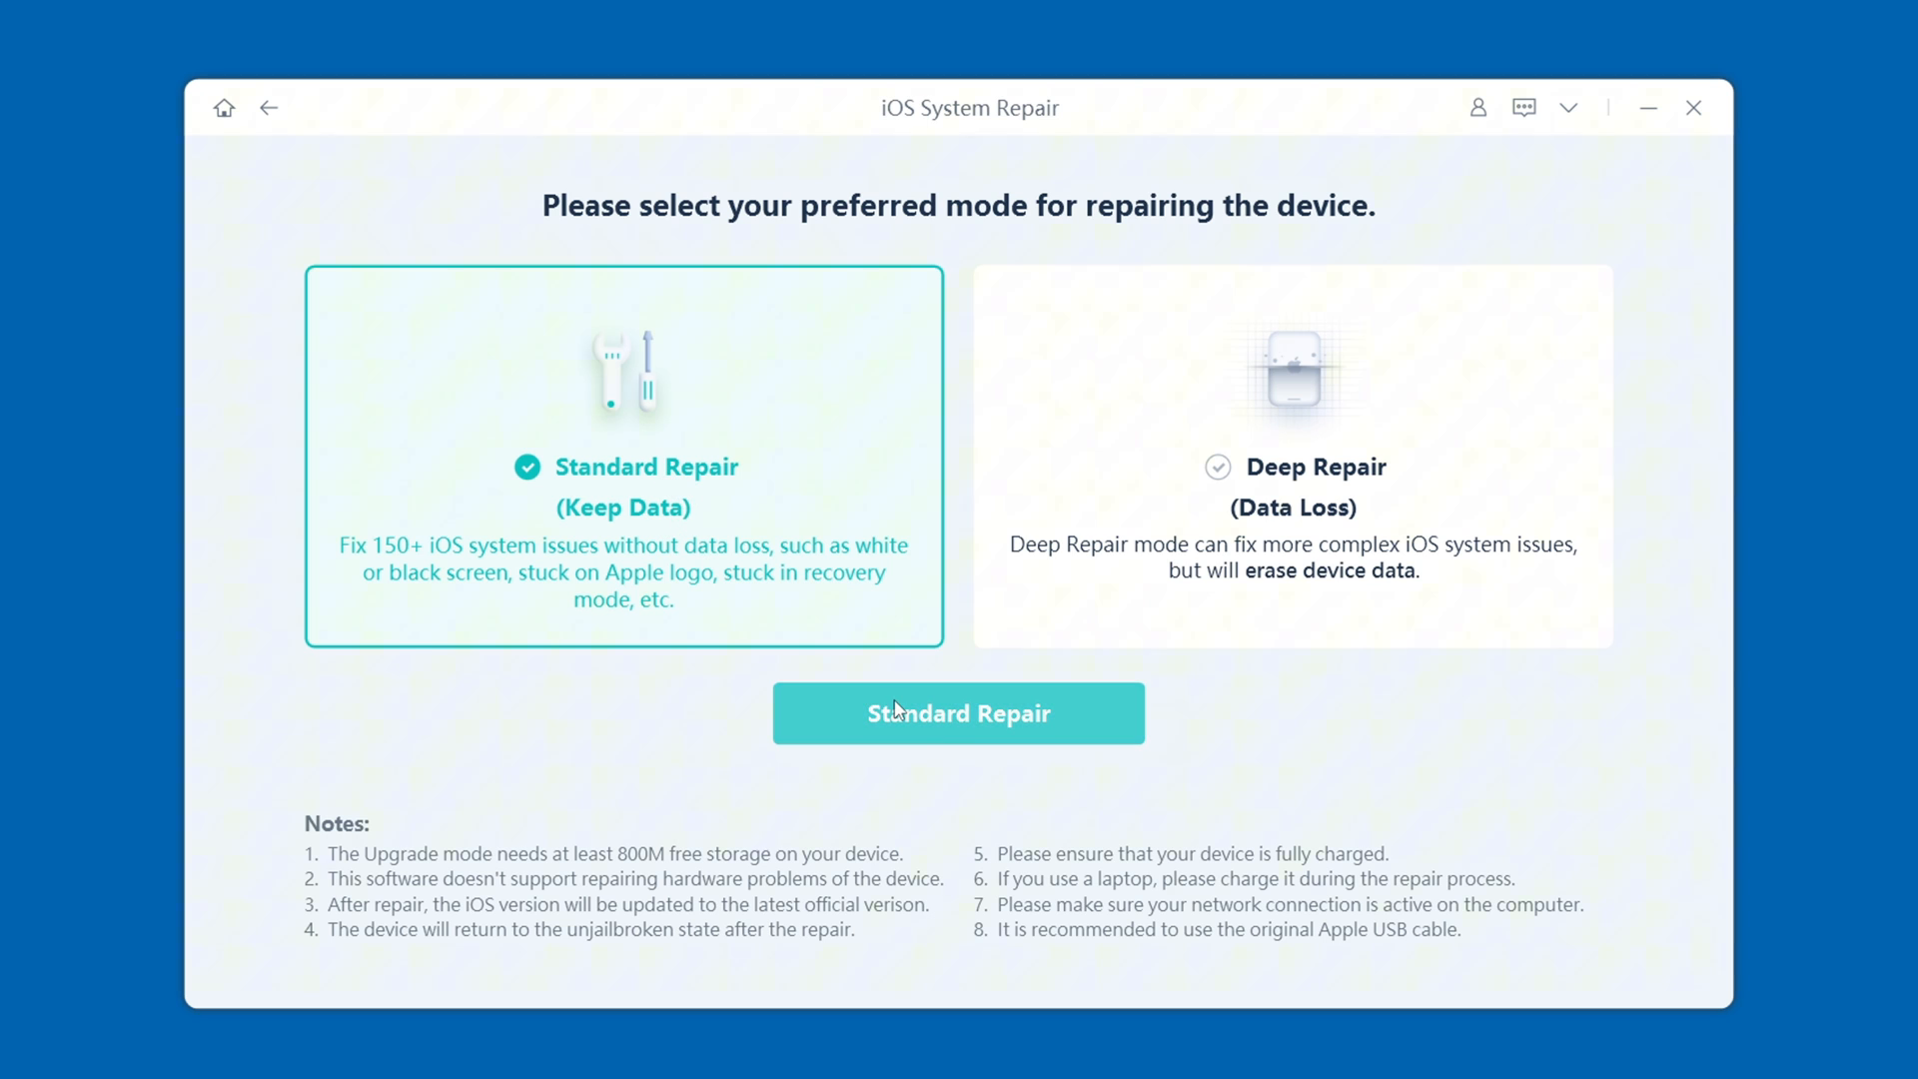
- Proceed with data-keeping Standard Repair and download firmware 18.2.1 for the iPad Air 5
click(959, 713)
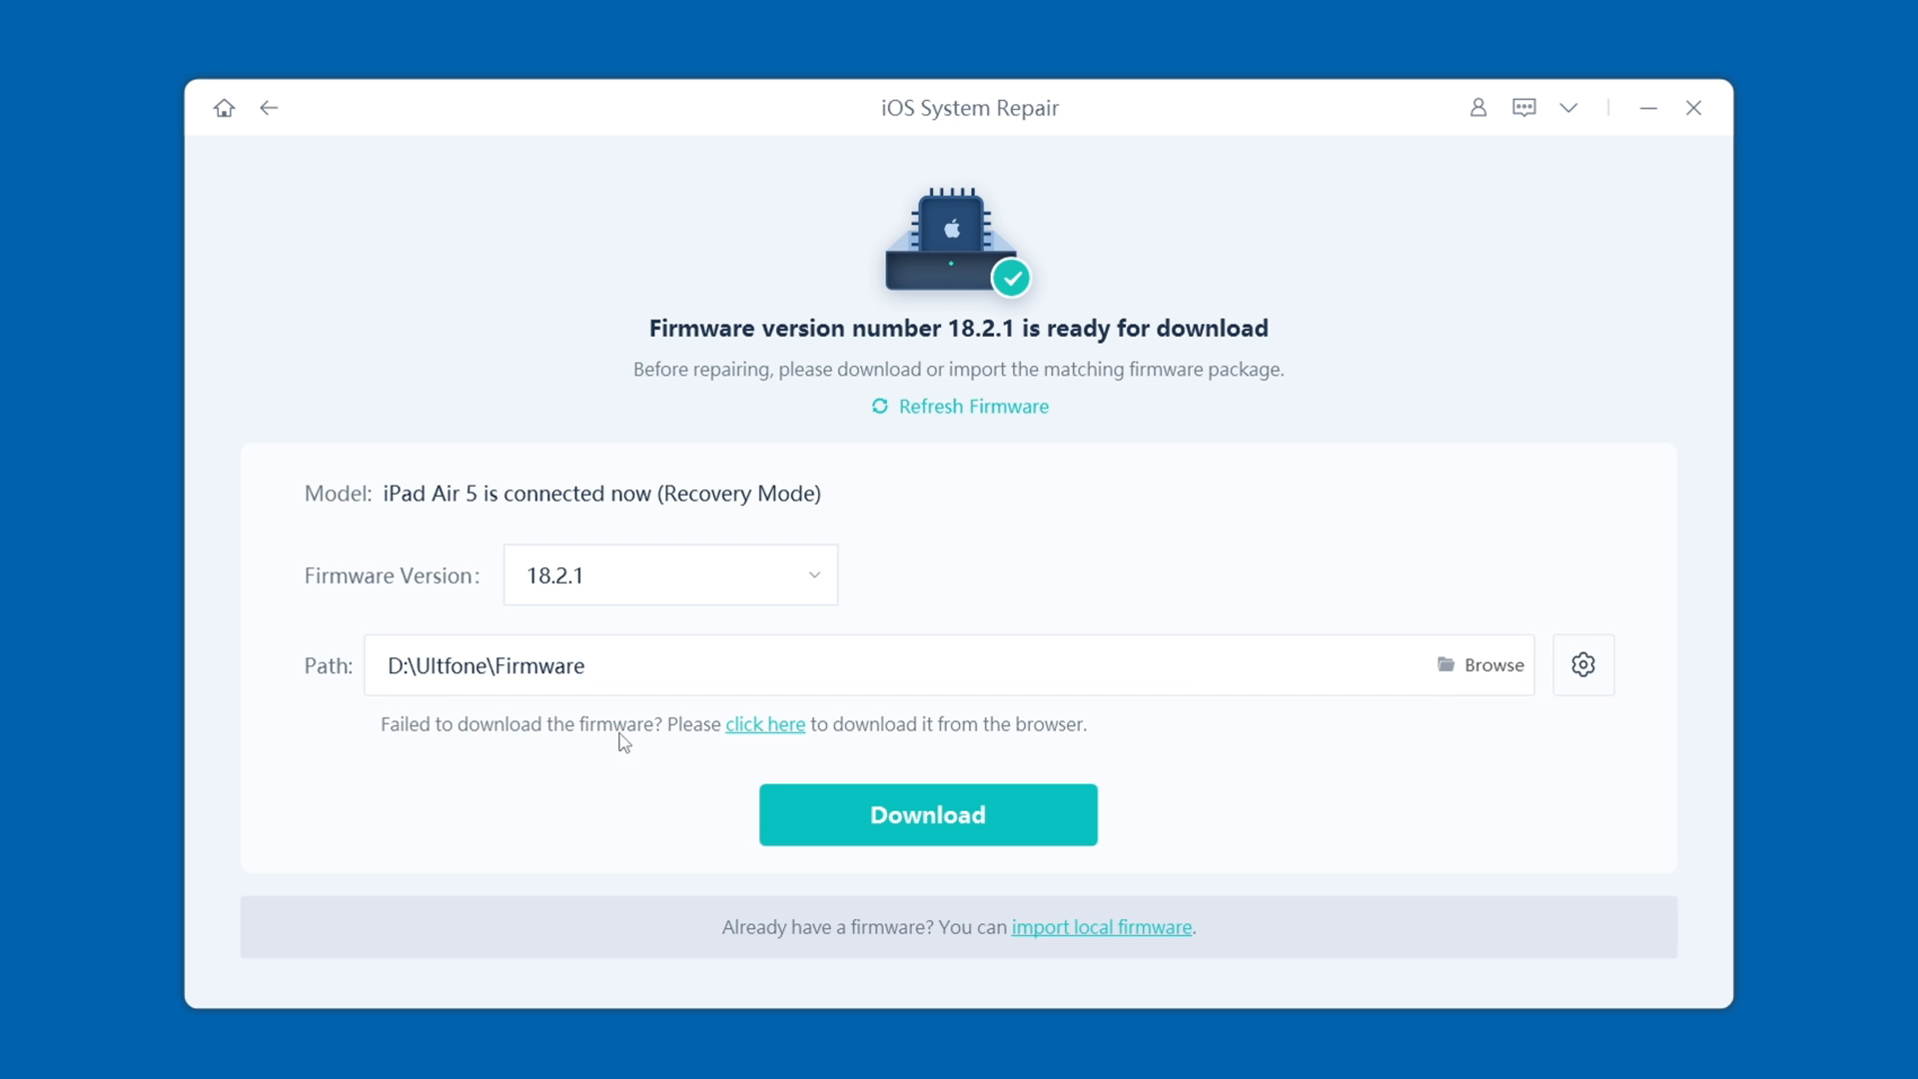
click(537, 667)
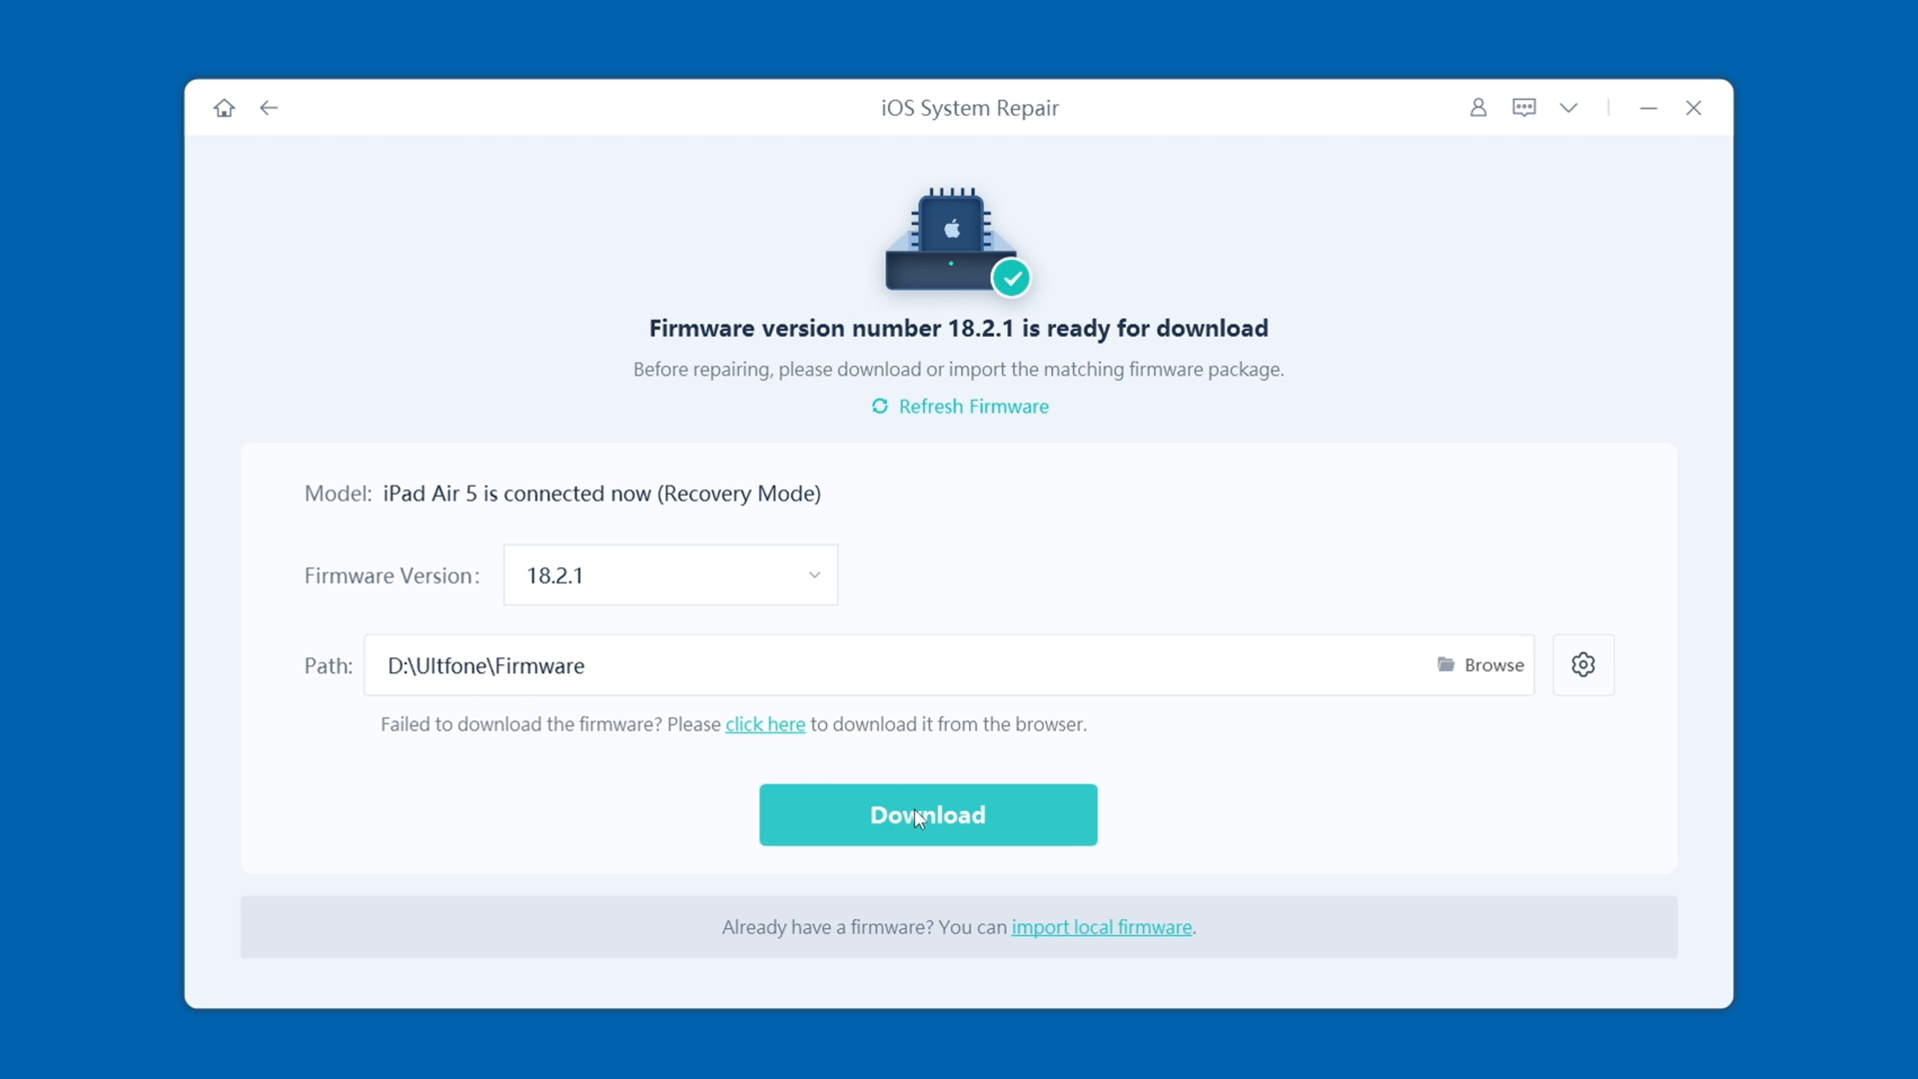
click(927, 815)
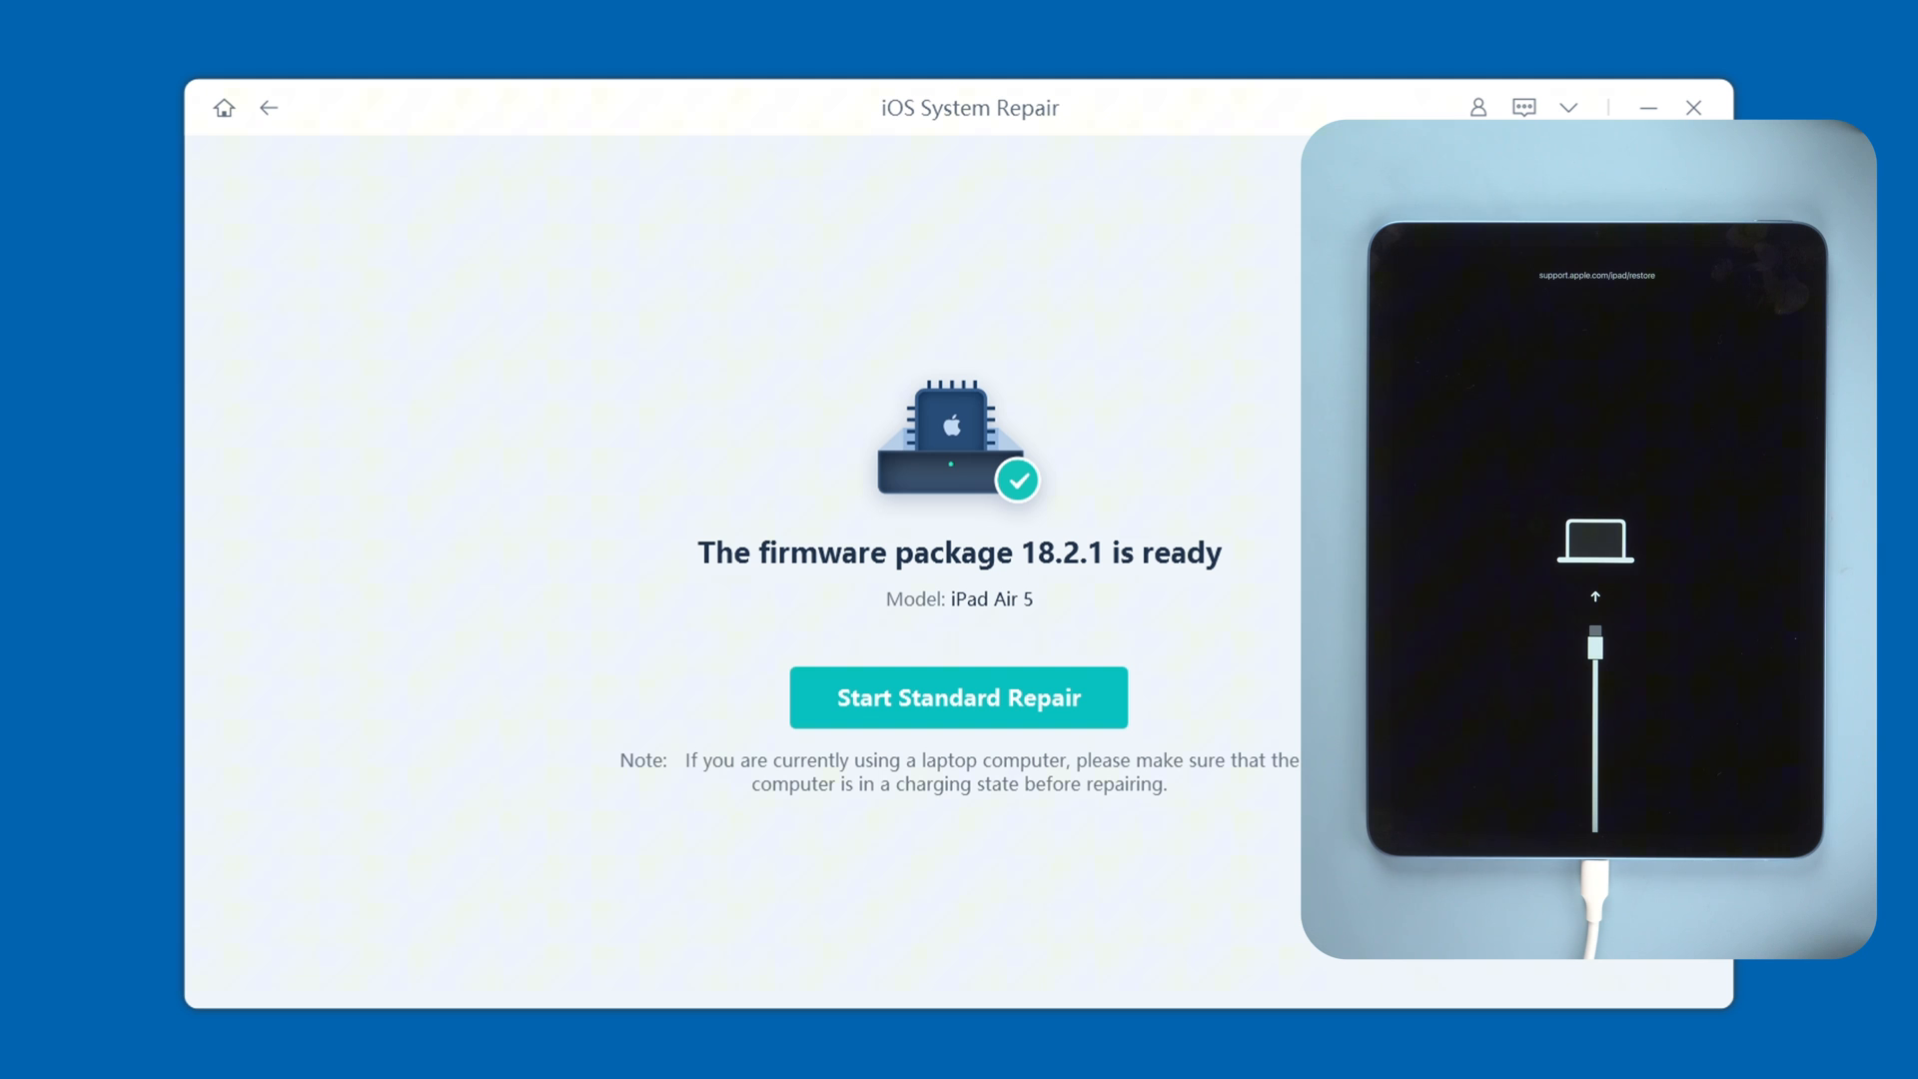
mouse_move(1105, 747)
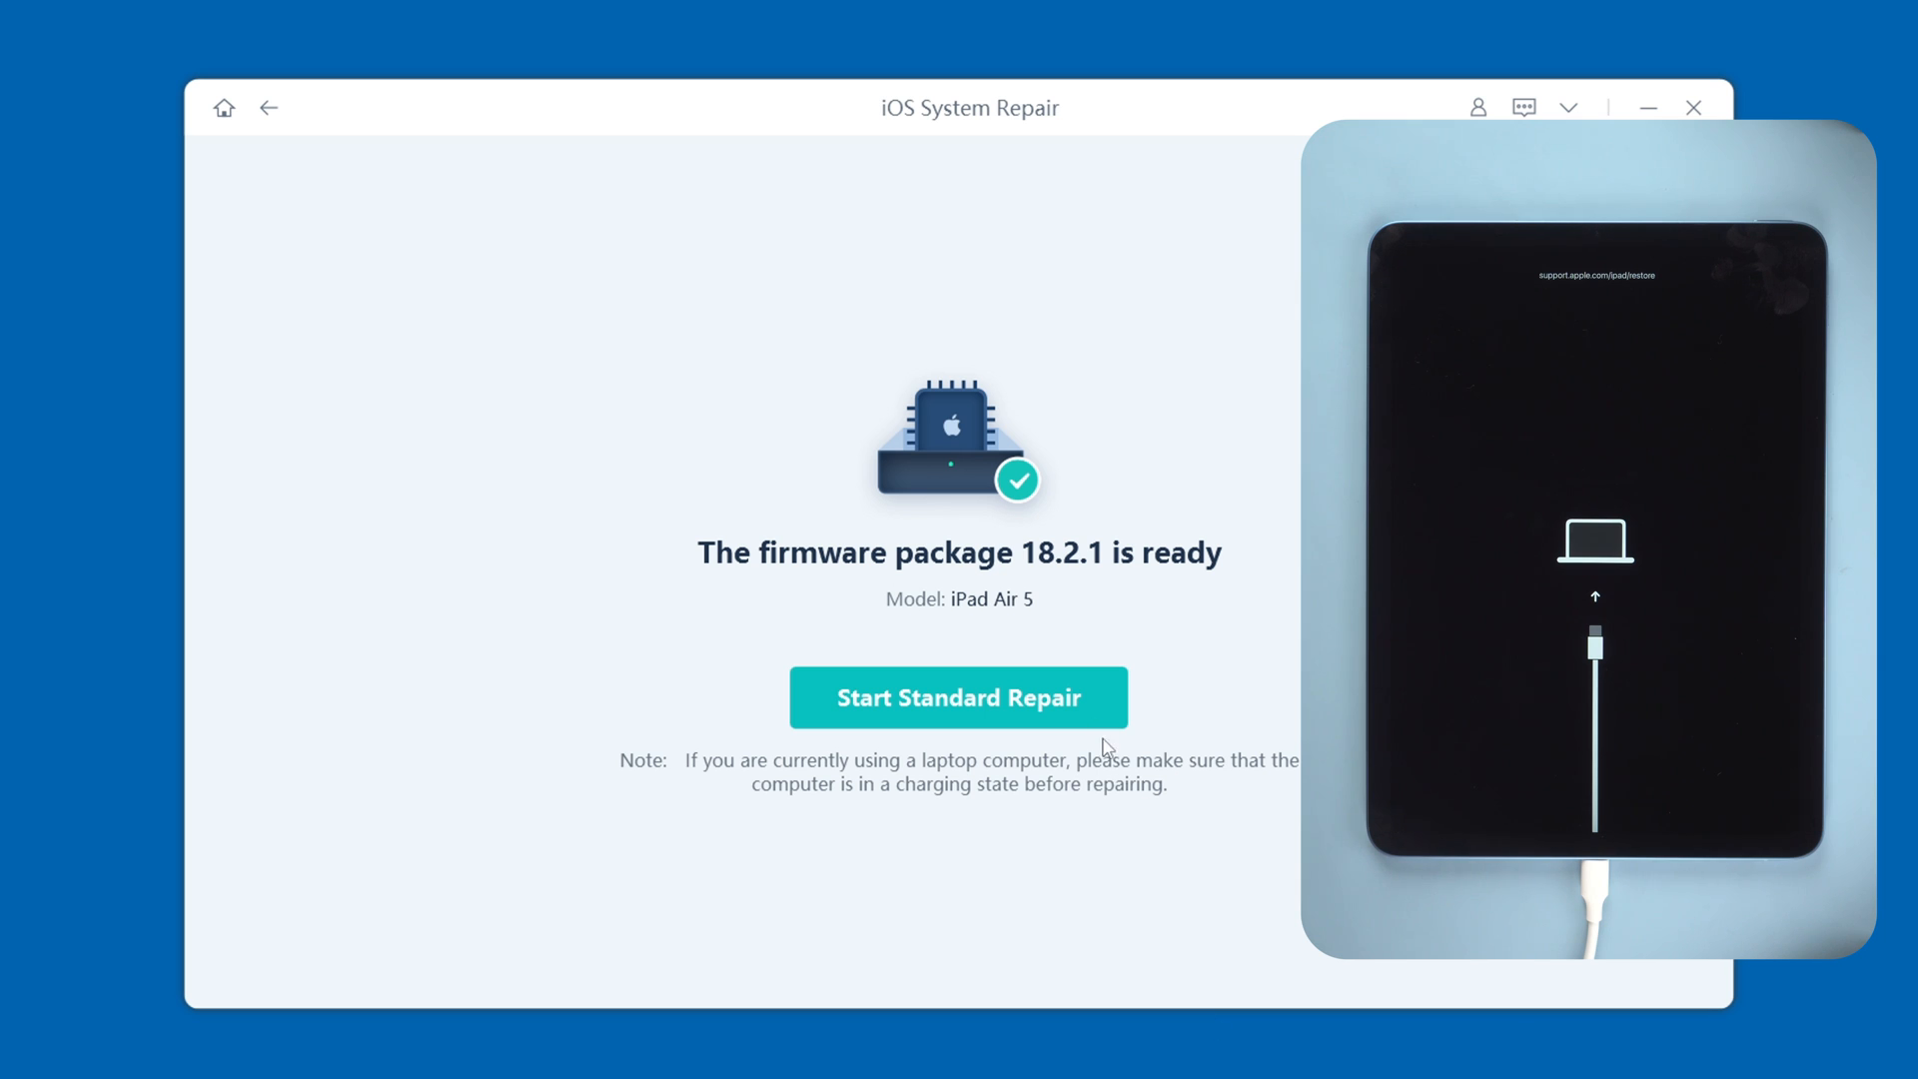
- Start the standard repair of the iPad Air 5 using the downloaded 18.2.1 firmware
click(959, 697)
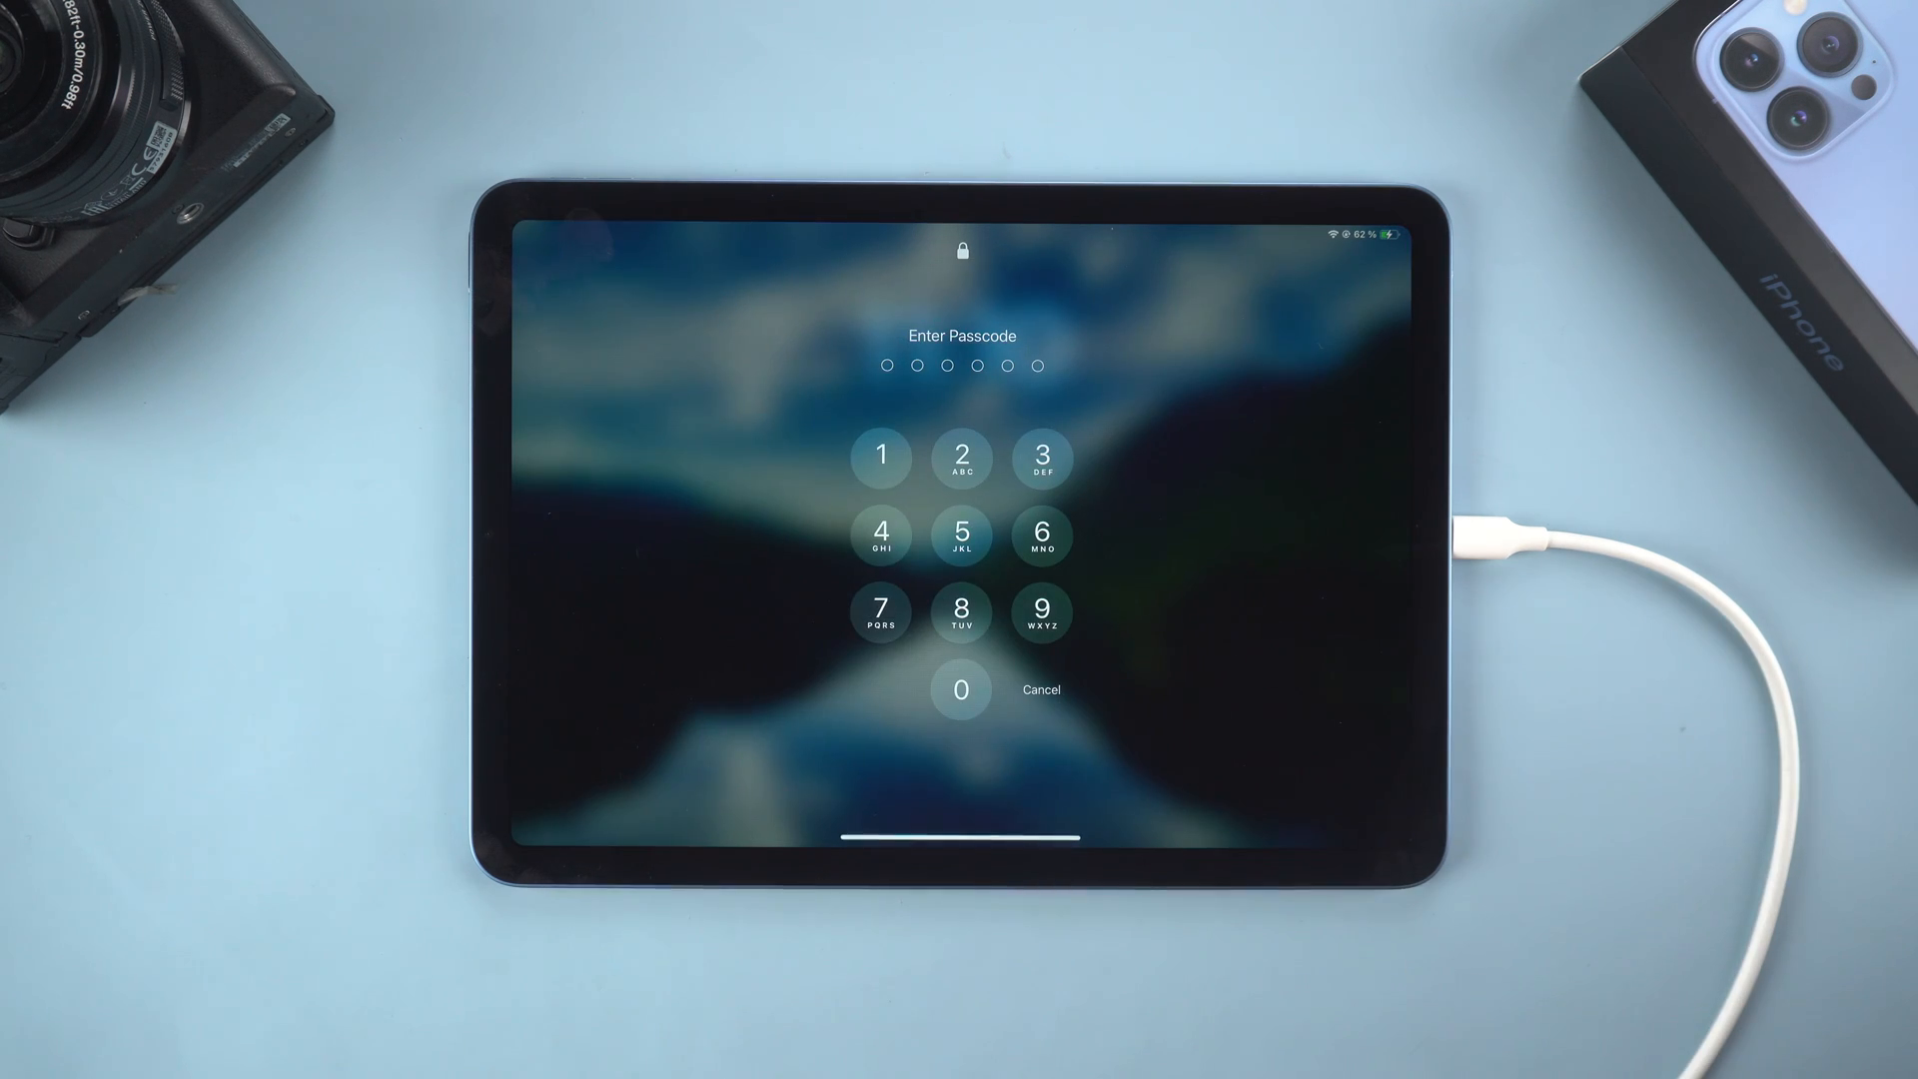
- Enter the six-digit passcode on the repaired iPad's lock screen
click(1041, 536)
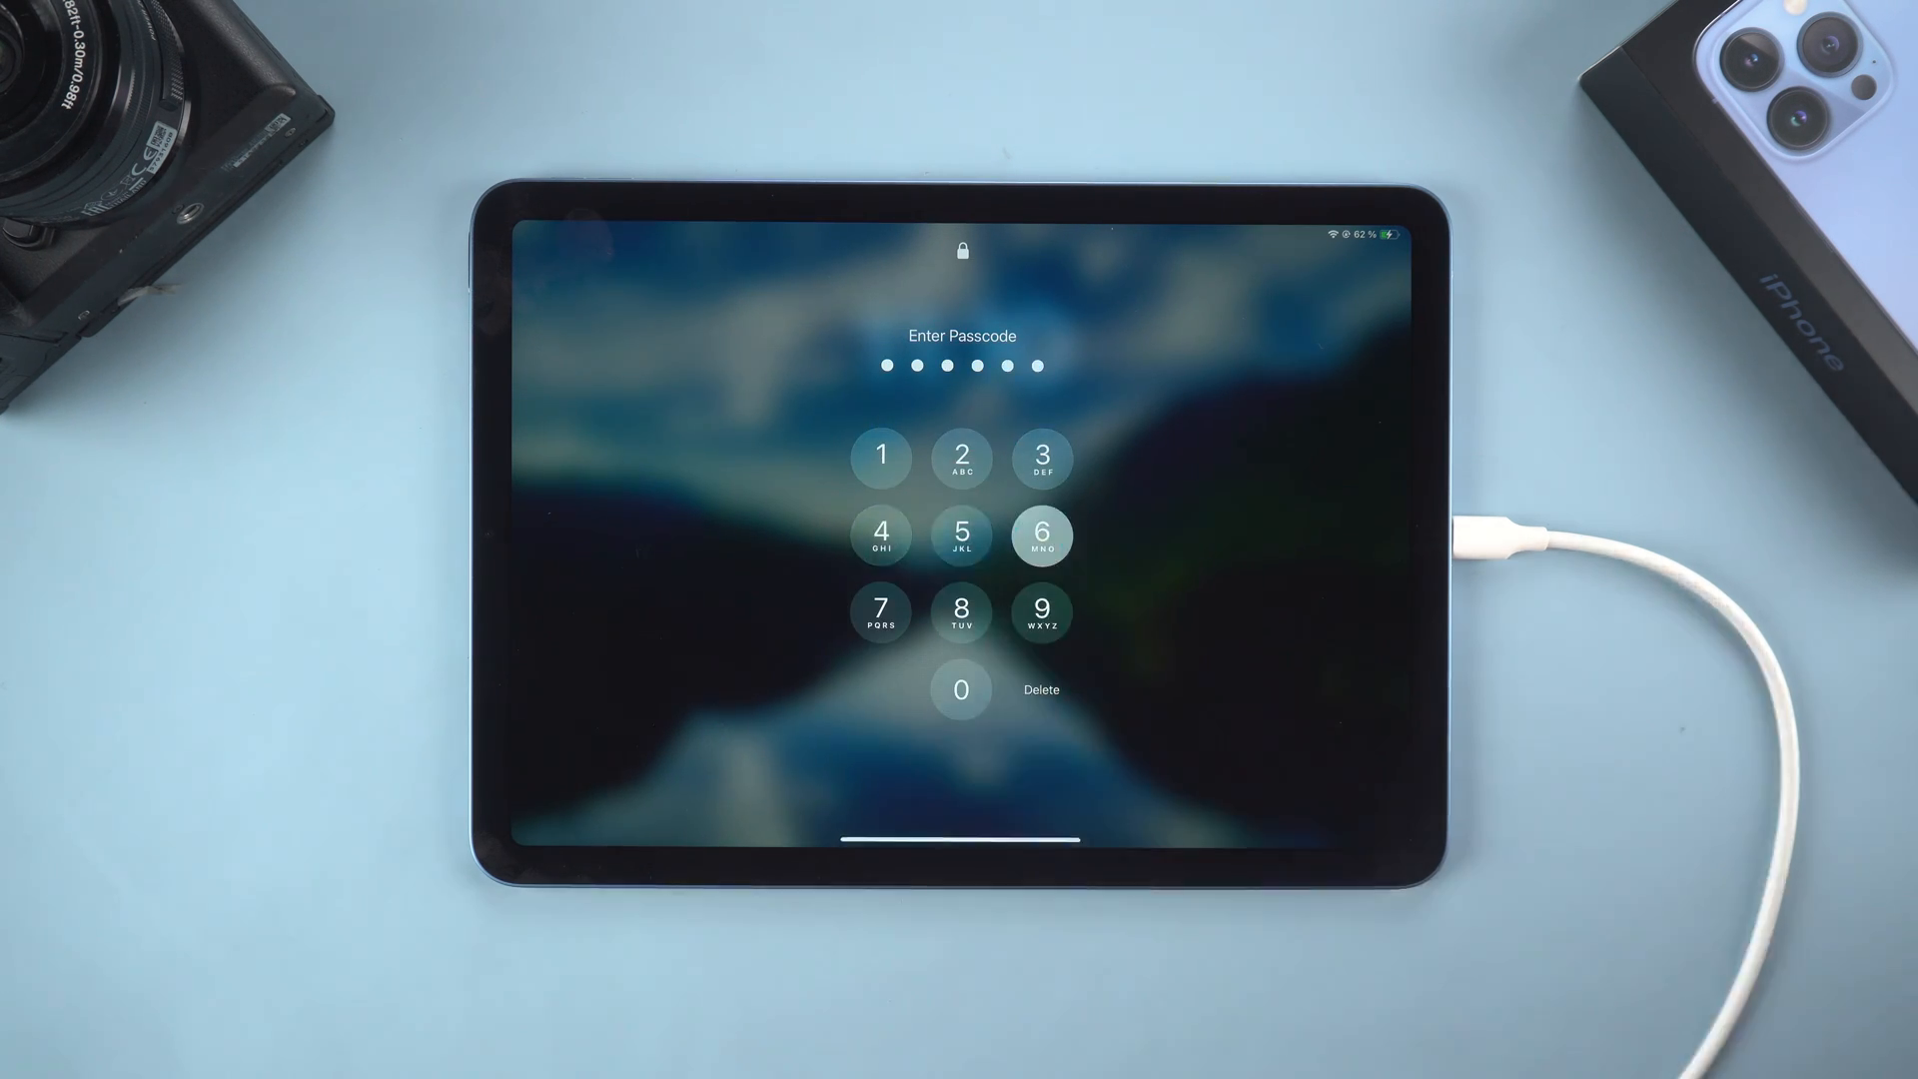